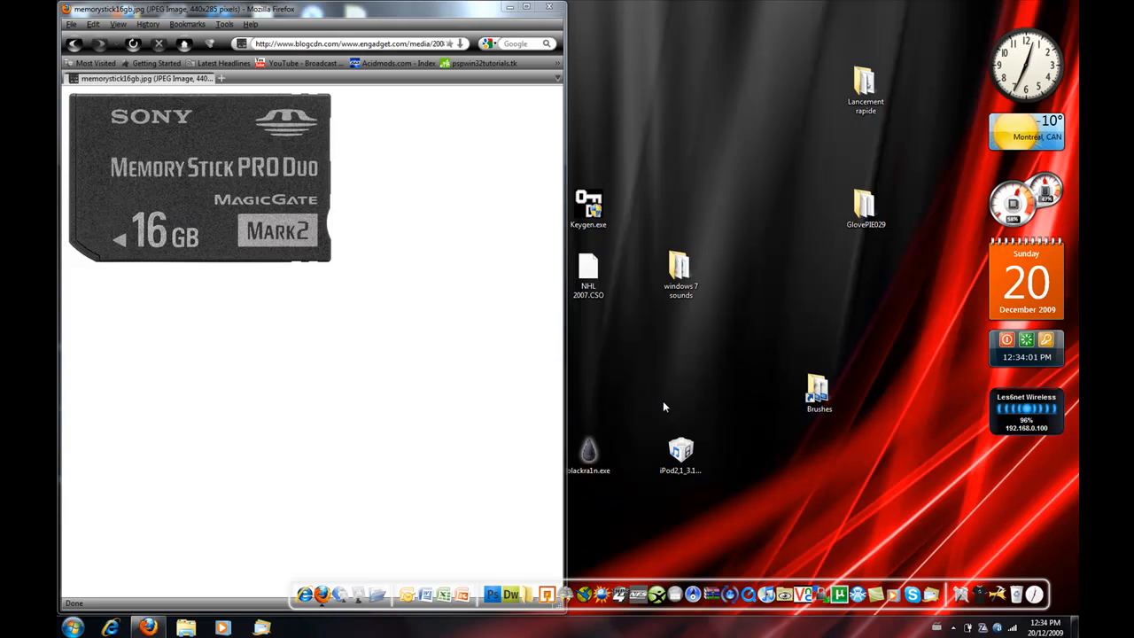
mouse_move(636, 391)
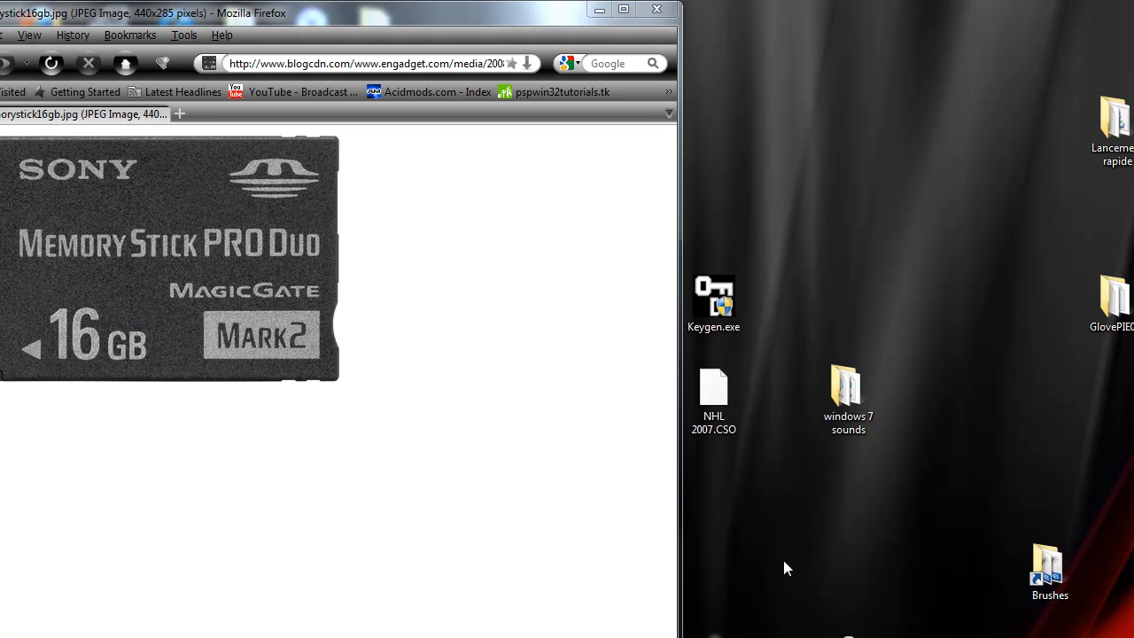
mouse_move(600, 10)
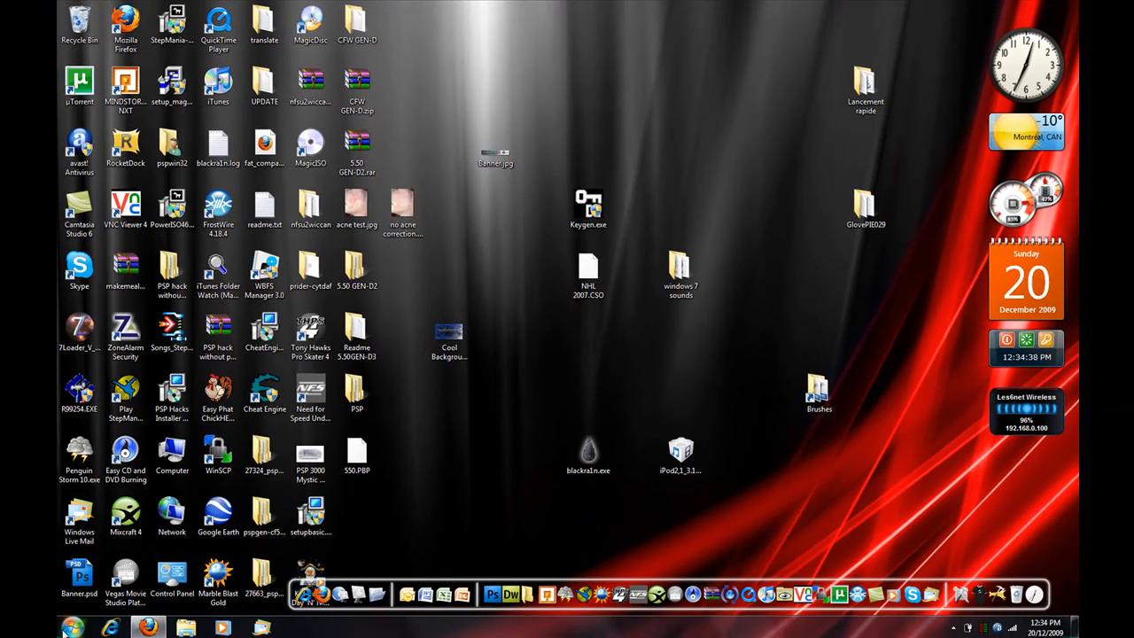
Open Computer from the Start menu and choose Format on the PSP (J:) drive
left_click(73, 627)
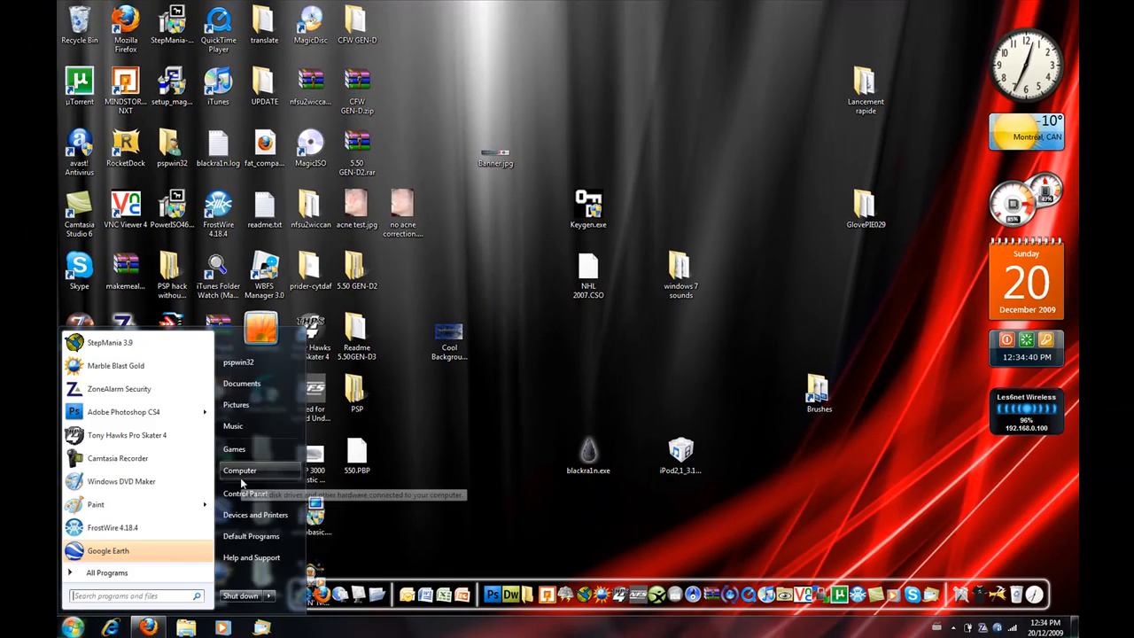
left_click(240, 469)
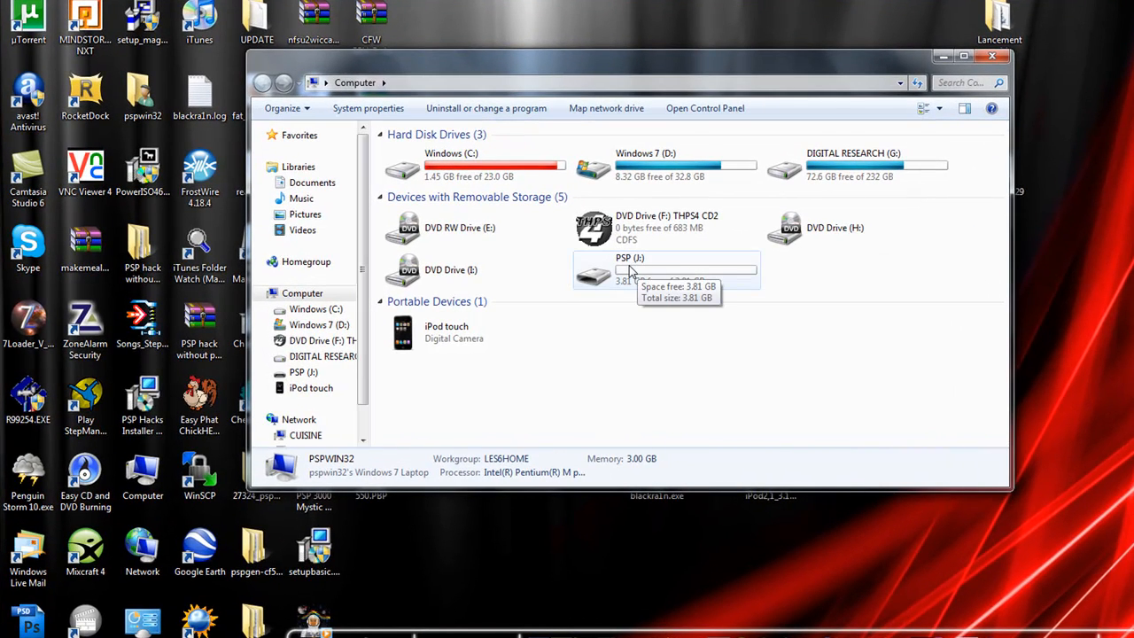
right_click(629, 270)
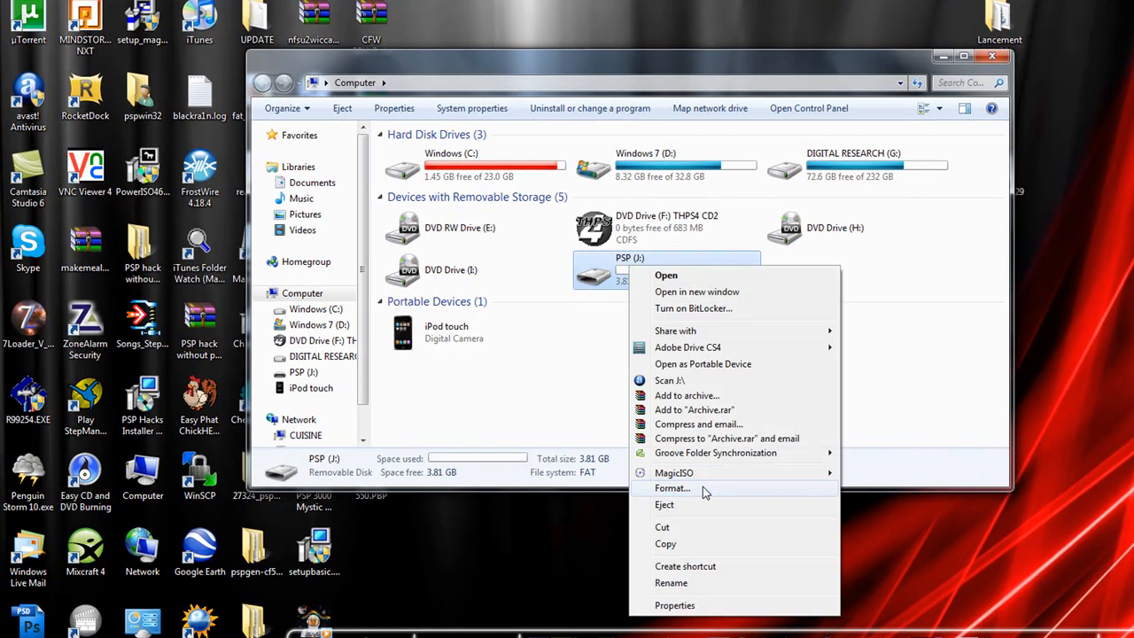
left_click(672, 488)
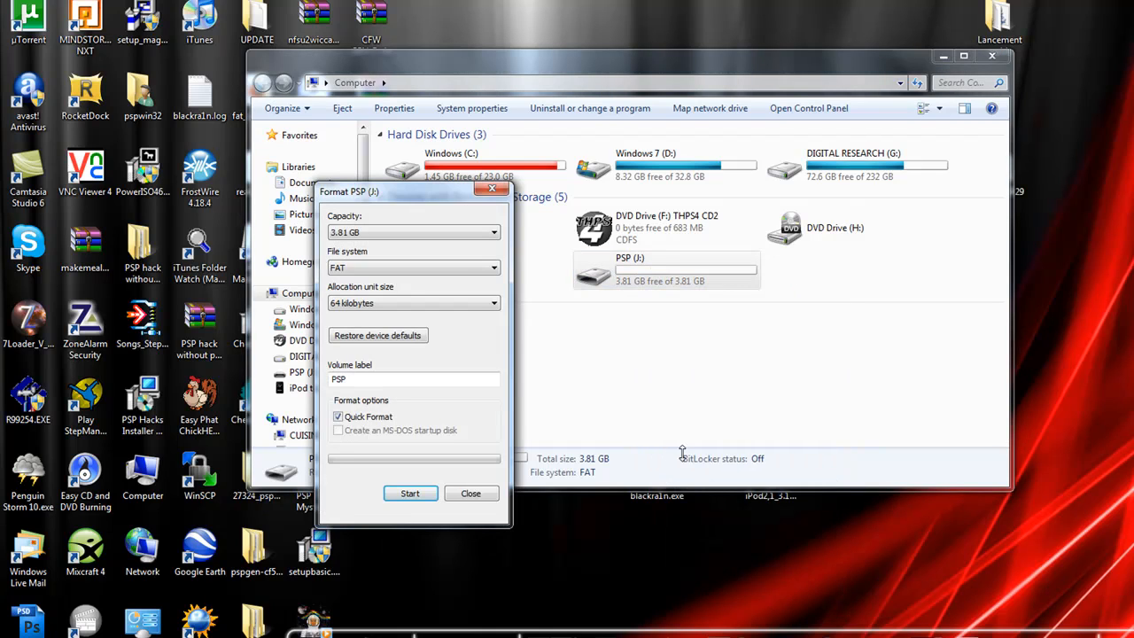
mouse_move(337, 257)
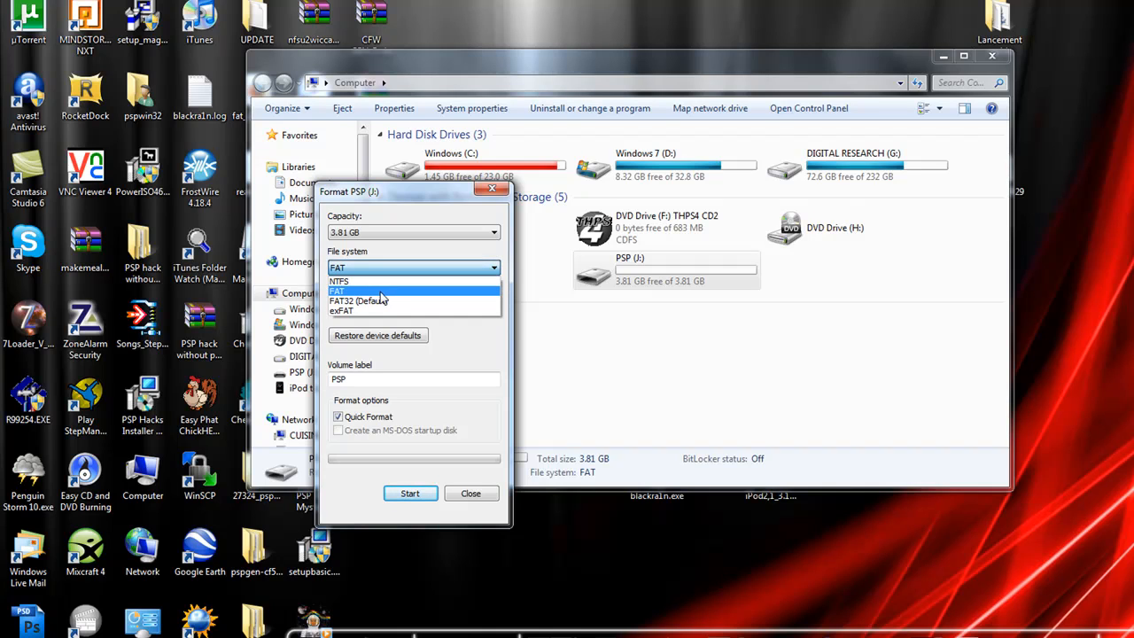
Choose FAT file system and default allocation unit size, then start the format
left_click(338, 291)
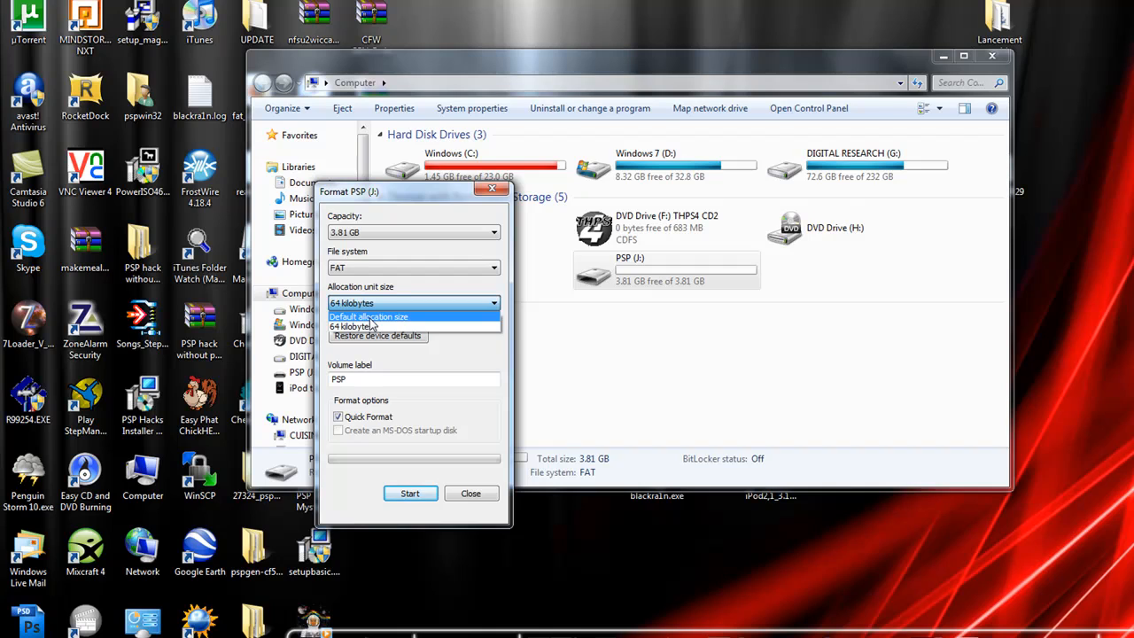
left_click(367, 316)
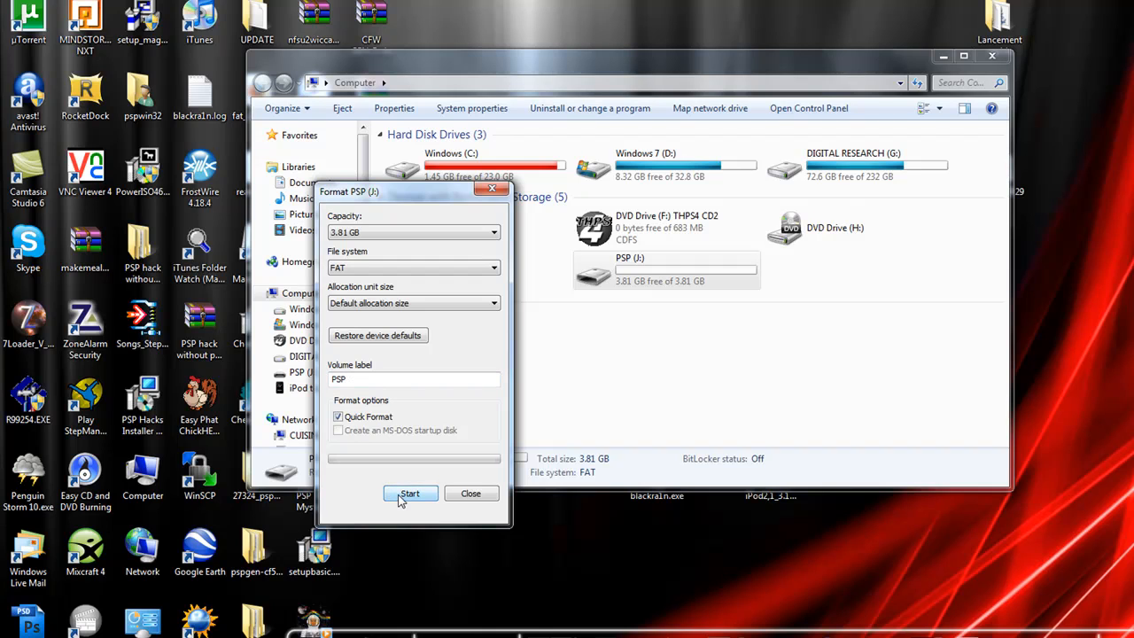
left_click(409, 494)
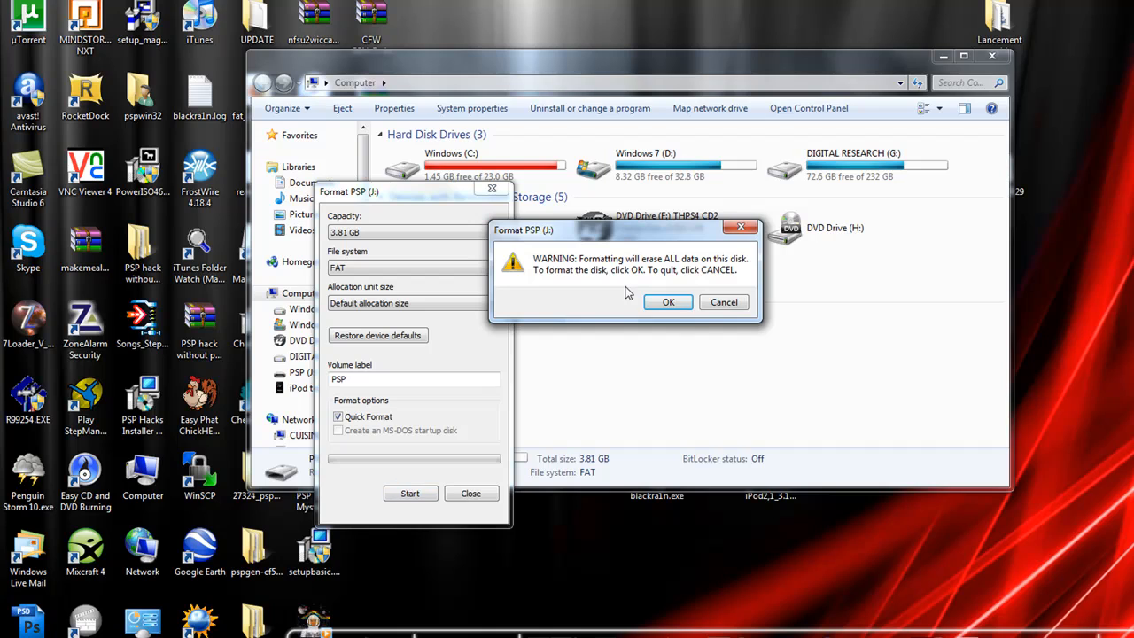
mouse_move(620, 291)
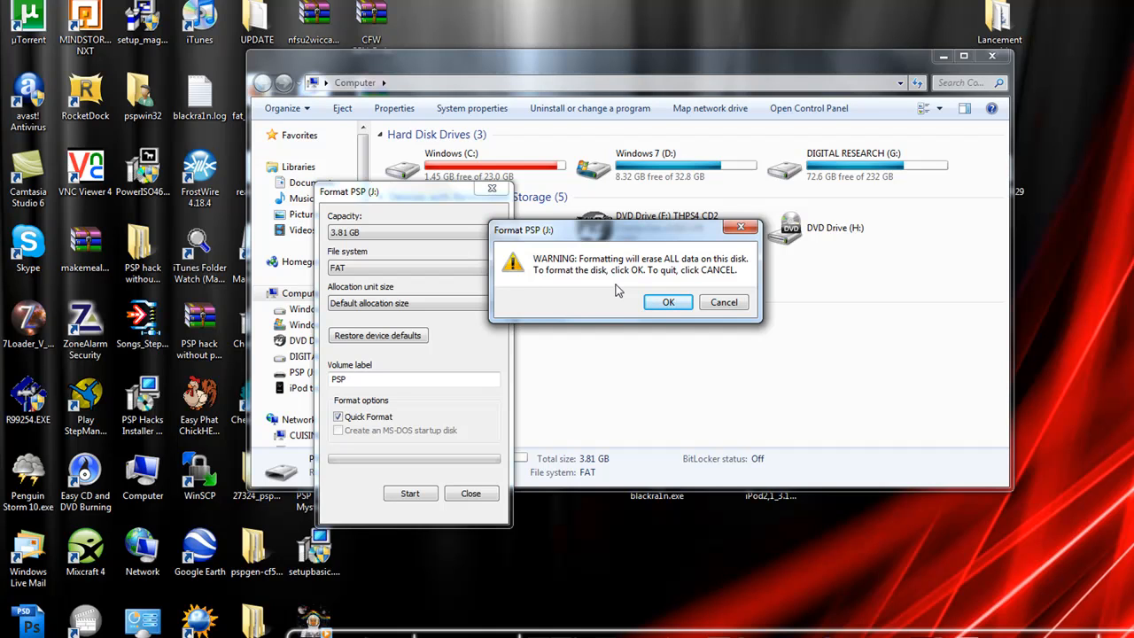
mouse_move(618, 284)
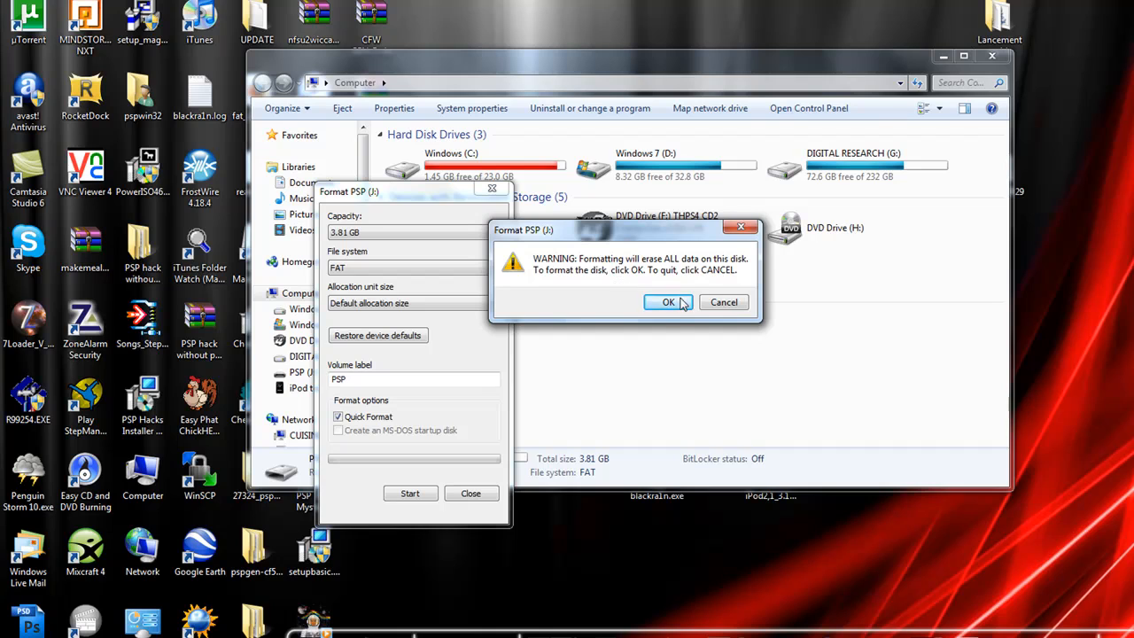
Confirm erasing PSP (J:) data and acknowledge the Format Complete notice
left_click(669, 303)
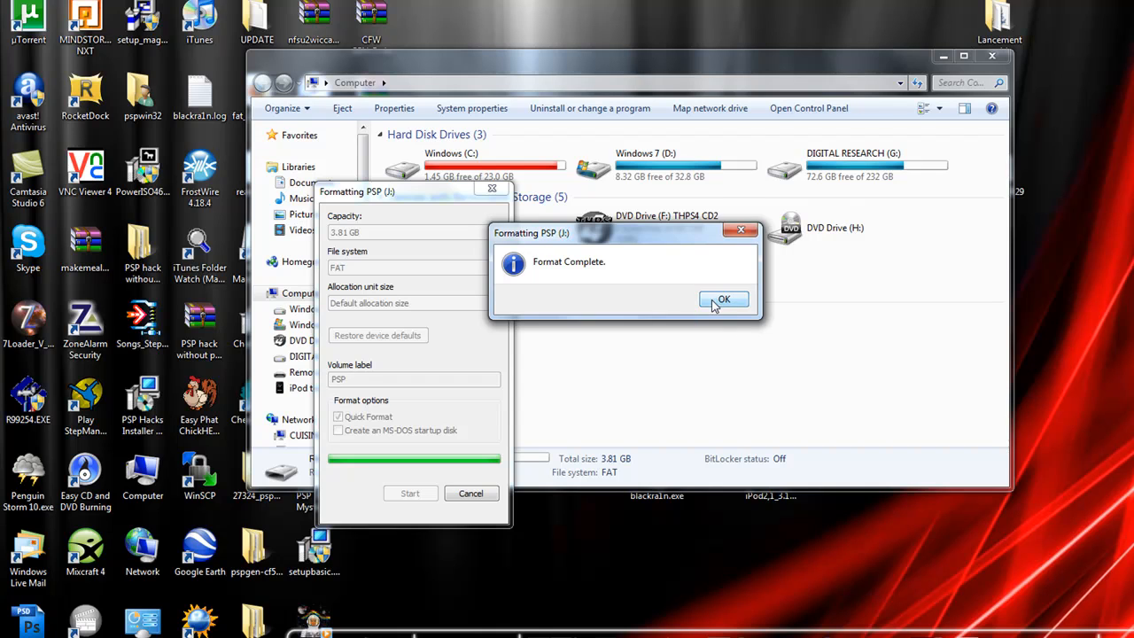
left_click(724, 299)
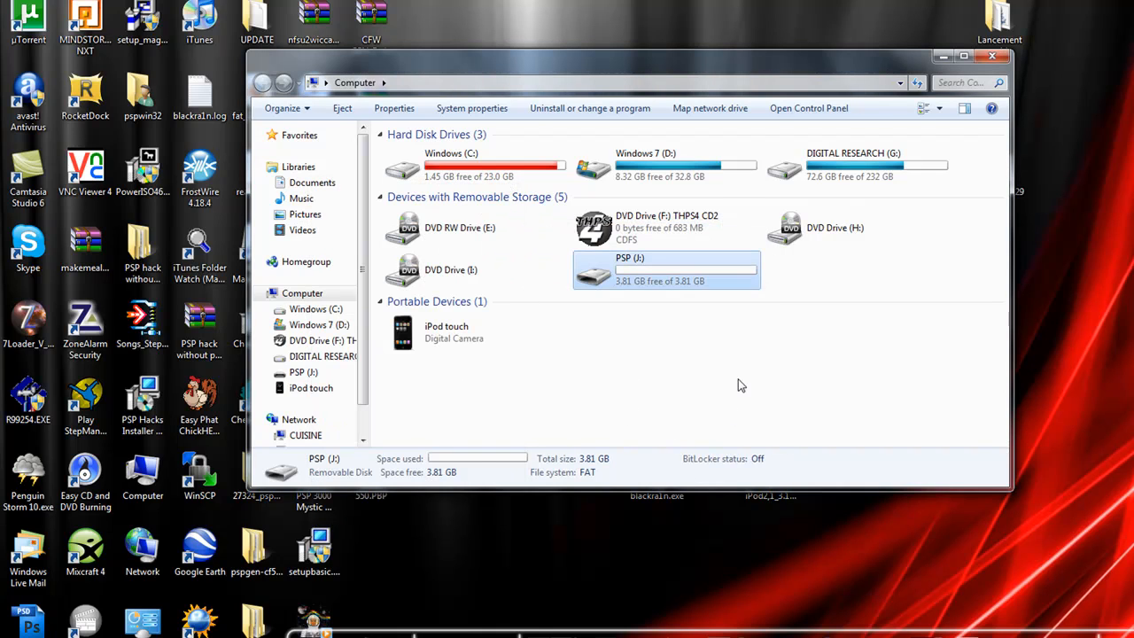